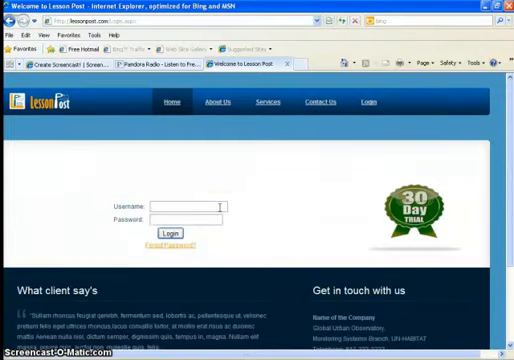
- Enter the username 'alikha' and the password in the login form
{"action": "type", "text": "a"}
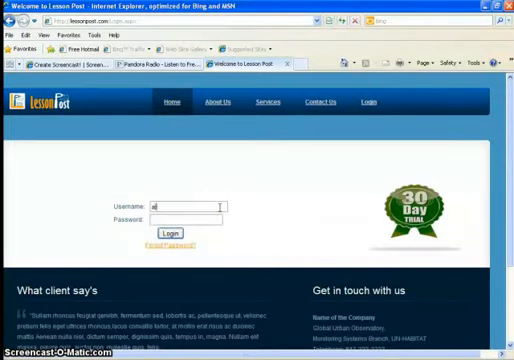
{"action": "type", "text": "alikhan"}
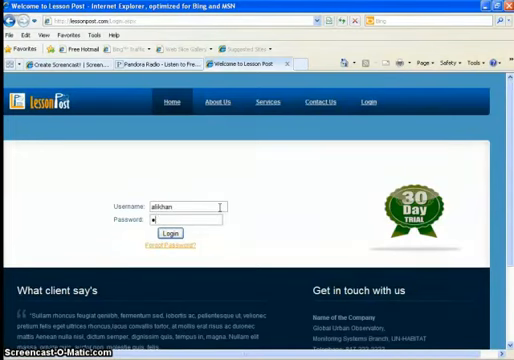
{"action": "type", "text": "••"}
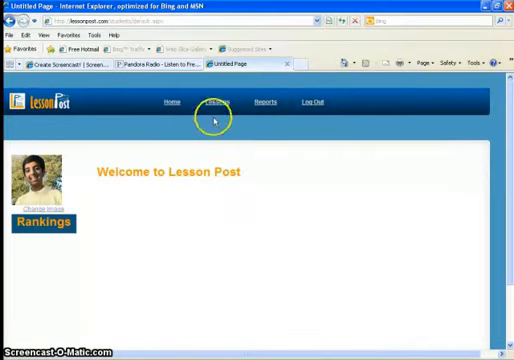
- Go to the Lessons list showing each lesson's completion status, dates and scores
{"action": "left_click", "coordinate": [212, 102]}
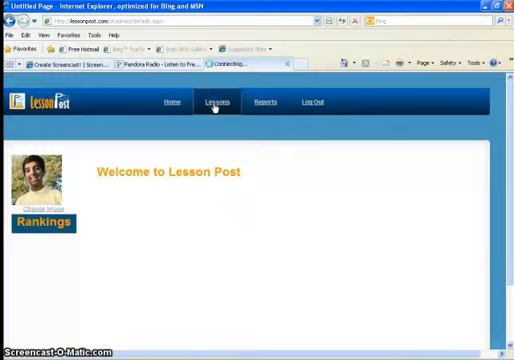
{"action": "left_click", "coordinate": [216, 104]}
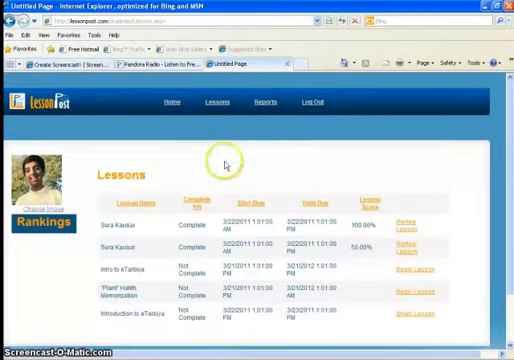
{"action": "mouse_move", "coordinate": [290, 324]}
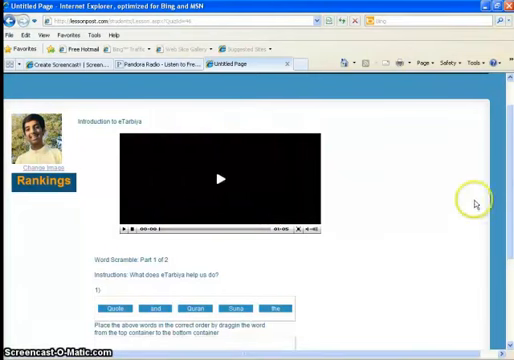
- Scroll down to reach Part 2, the fill-in-the-blank exercise
{"action": "scroll", "scroll_direction": "down", "scroll_amount": 3}
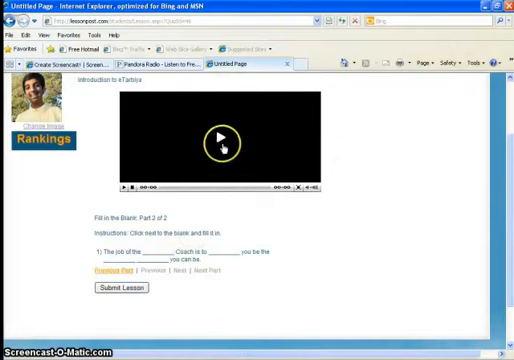
{"action": "left_click", "coordinate": [224, 138]}
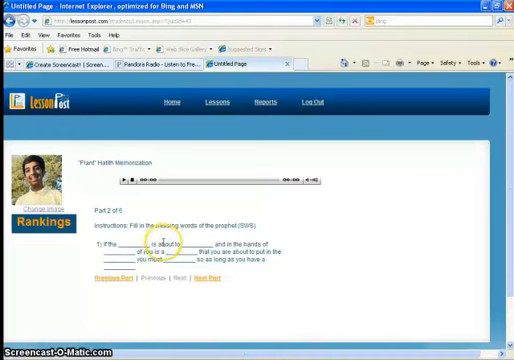
- Fill the first blank of the proverb with the word 'Hereafter'
{"action": "type", "text": "Hereafter"}
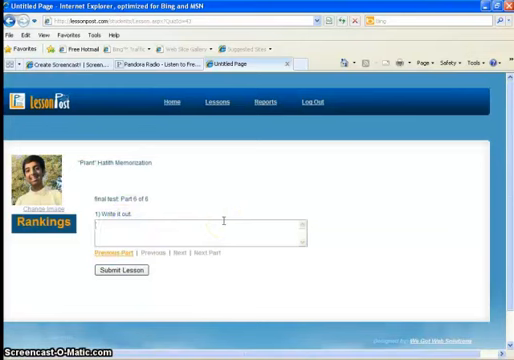
- Write the answer text ('it is', 'if the s', 'Here', 'bout to') in the answer box
{"action": "type", "text": "it is"}
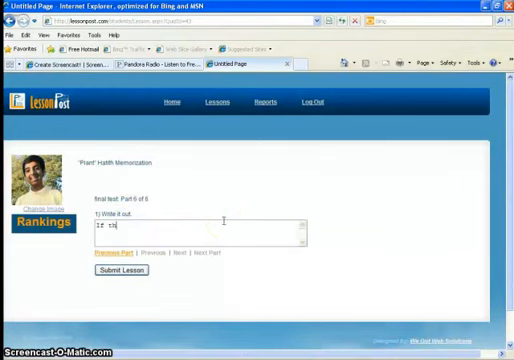
{"action": "type", "text": "if the s"}
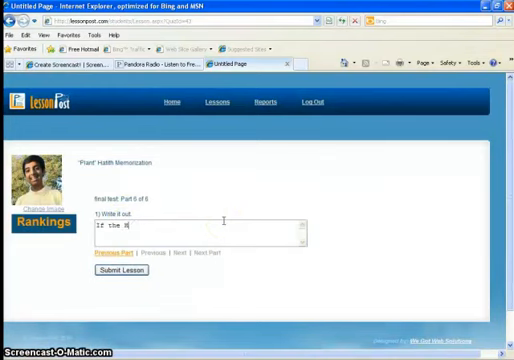
{"action": "type", "text": "Hereafter is a"}
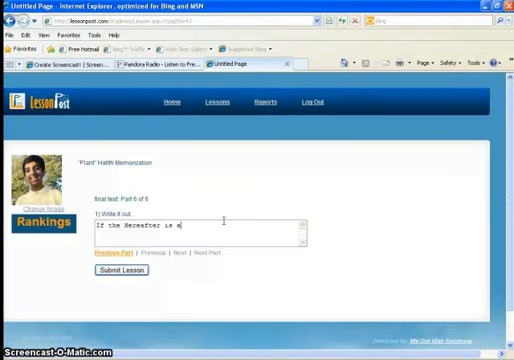
{"action": "type", "text": "bout to"}
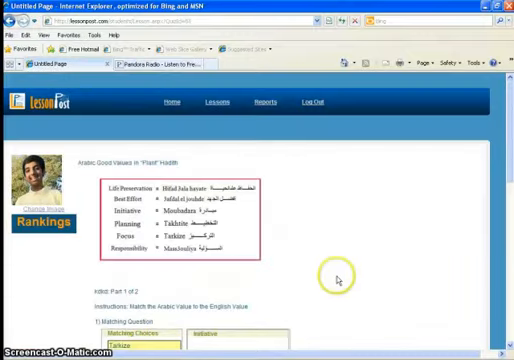
- Scroll down to the matching question with its list of English value words
{"action": "scroll", "scroll_direction": "down", "scroll_amount": 3}
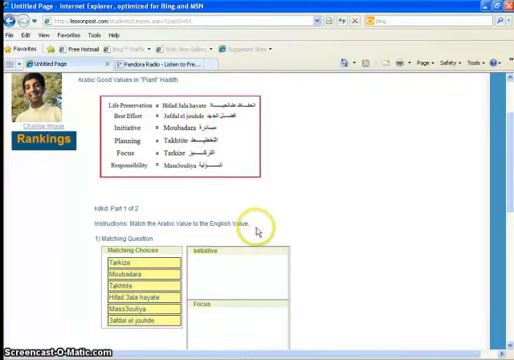
{"action": "mouse_move", "coordinate": [284, 268]}
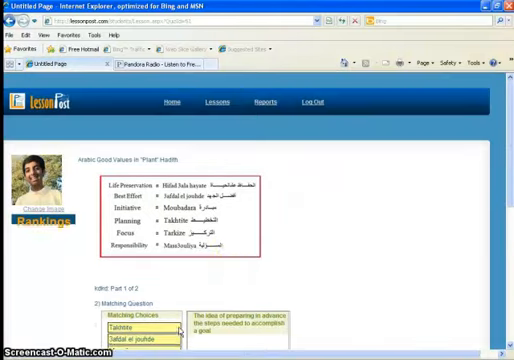
- Scroll through the matching exercise toward the next part with video clips
{"action": "scroll", "scroll_direction": "down", "scroll_amount": 3}
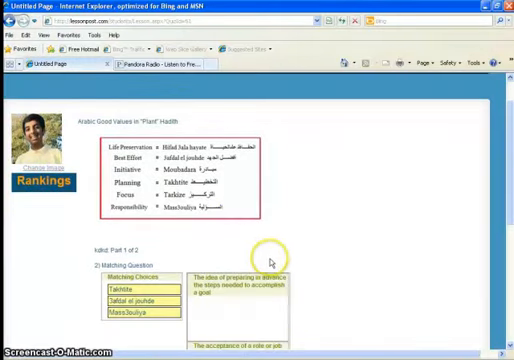
{"action": "scroll", "scroll_direction": "down", "scroll_amount": 3}
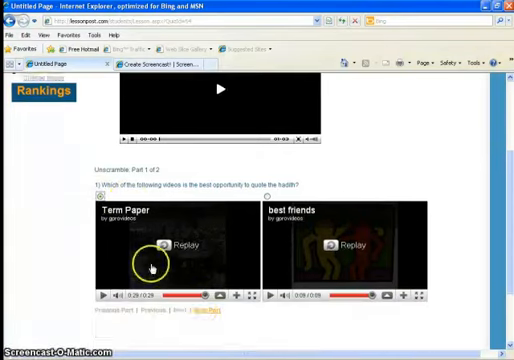
- Start playing the quiz question's embedded video with the puppet character
{"action": "scroll", "scroll_direction": "down", "scroll_amount": 3}
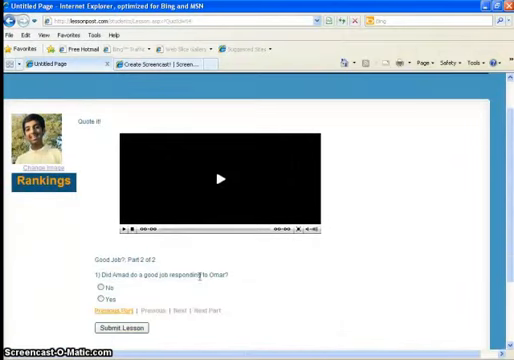
{"action": "left_click", "coordinate": [220, 206]}
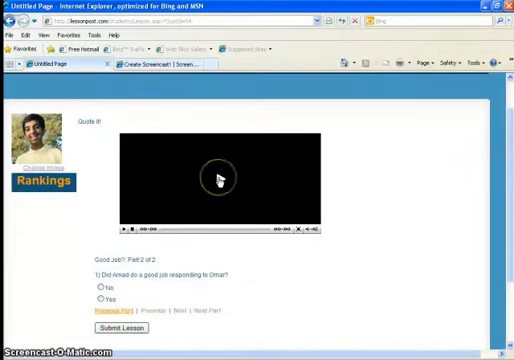
{"action": "left_click", "coordinate": [220, 178]}
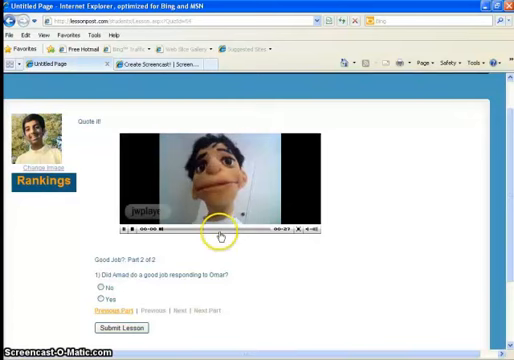